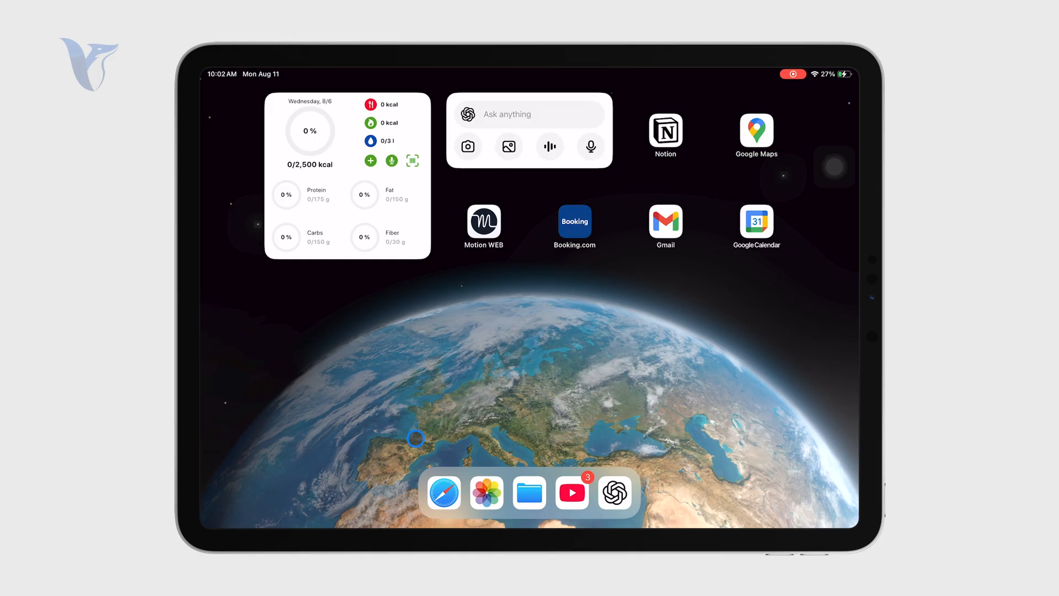
{"action": "mouse_move", "coordinate": [555, 308]}
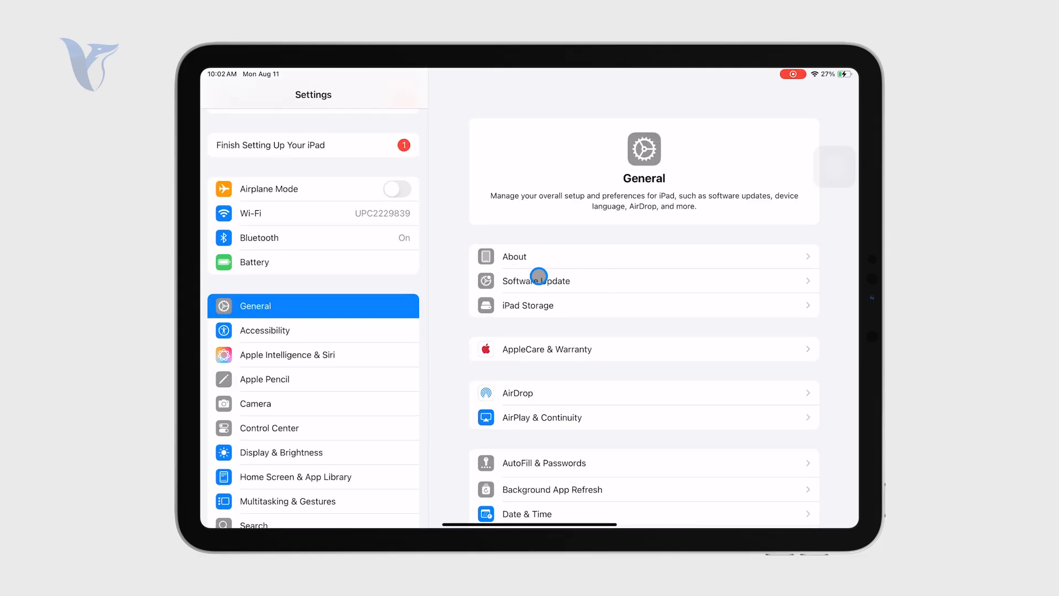
Step: View the About page showing the model name iPad Pro (11-inch) (3rd generation)
{"action": "left_click", "coordinate": [513, 255]}
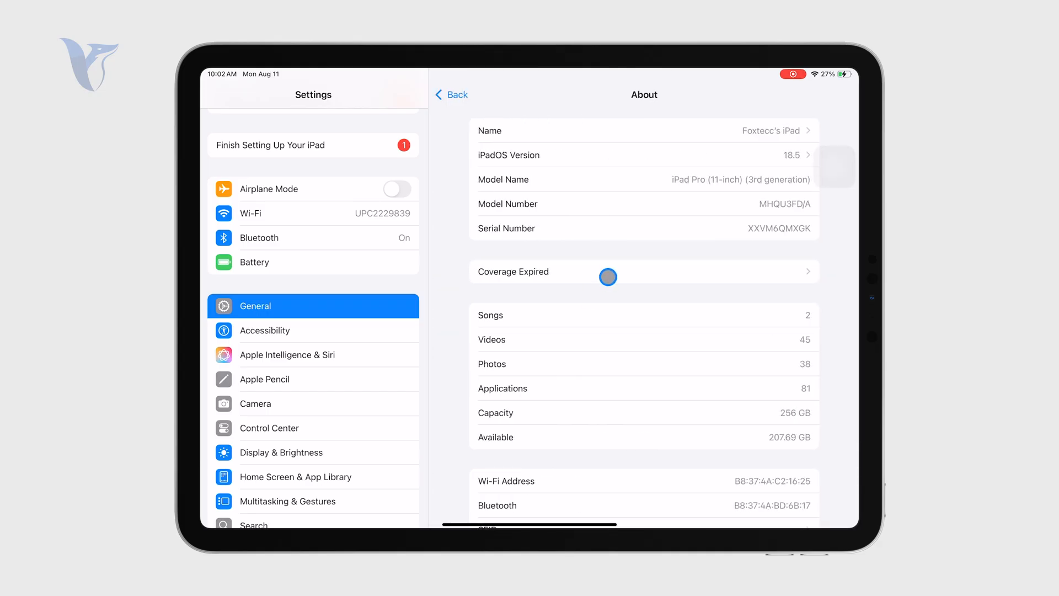
{"action": "mouse_move", "coordinate": [514, 309]}
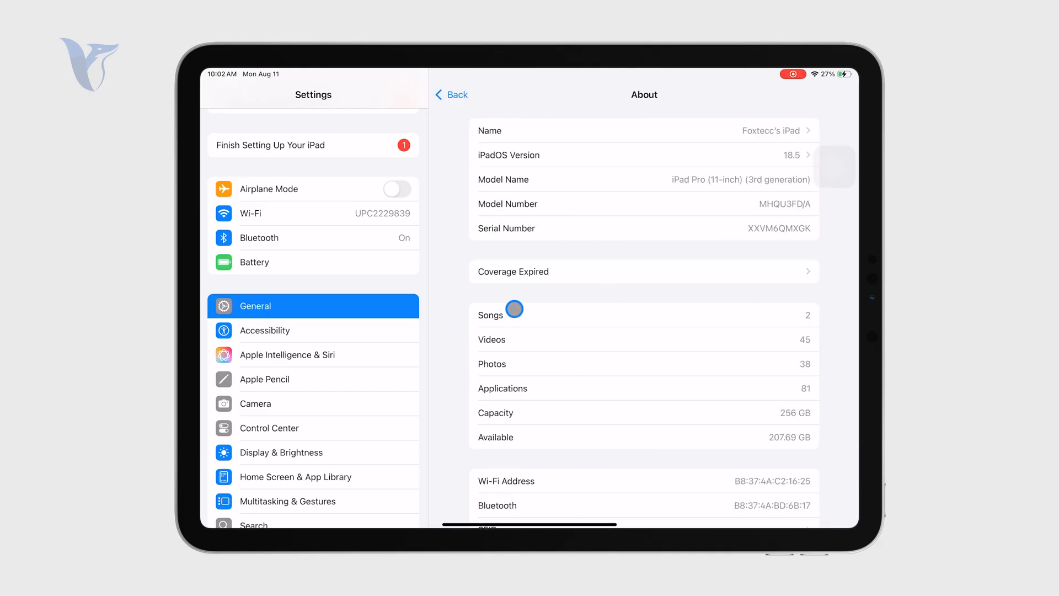
{"action": "mouse_move", "coordinate": [534, 182]}
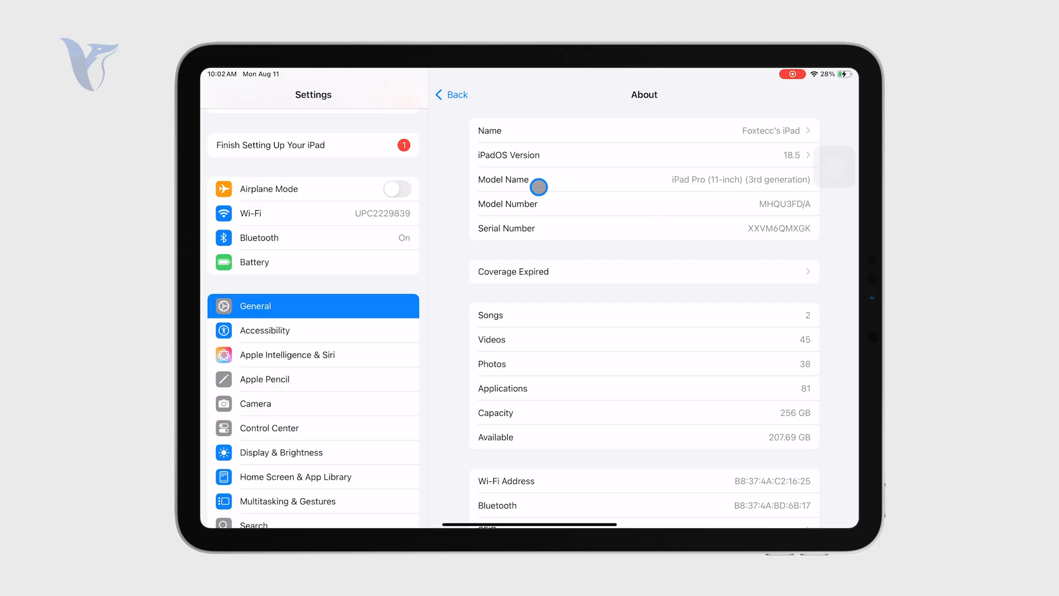
{"action": "mouse_move", "coordinate": [507, 196]}
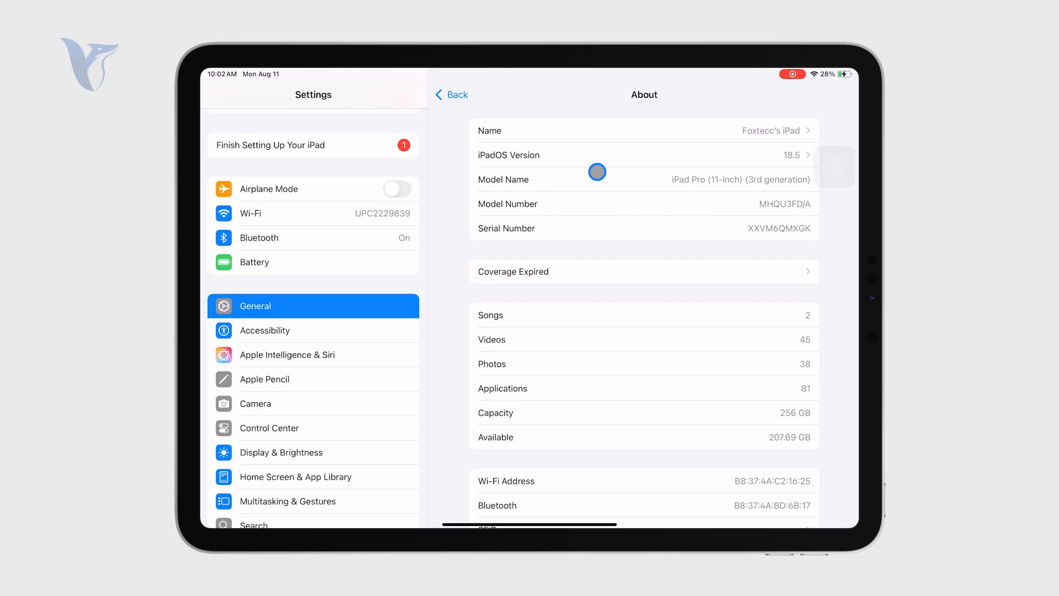
{"action": "mouse_move", "coordinate": [681, 170]}
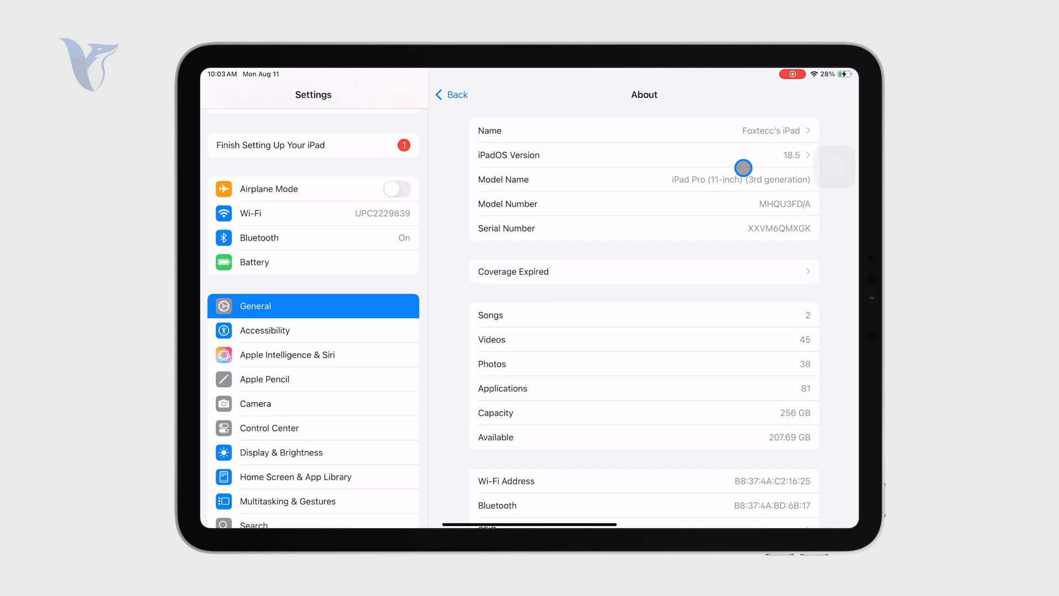
{"action": "mouse_move", "coordinate": [649, 310]}
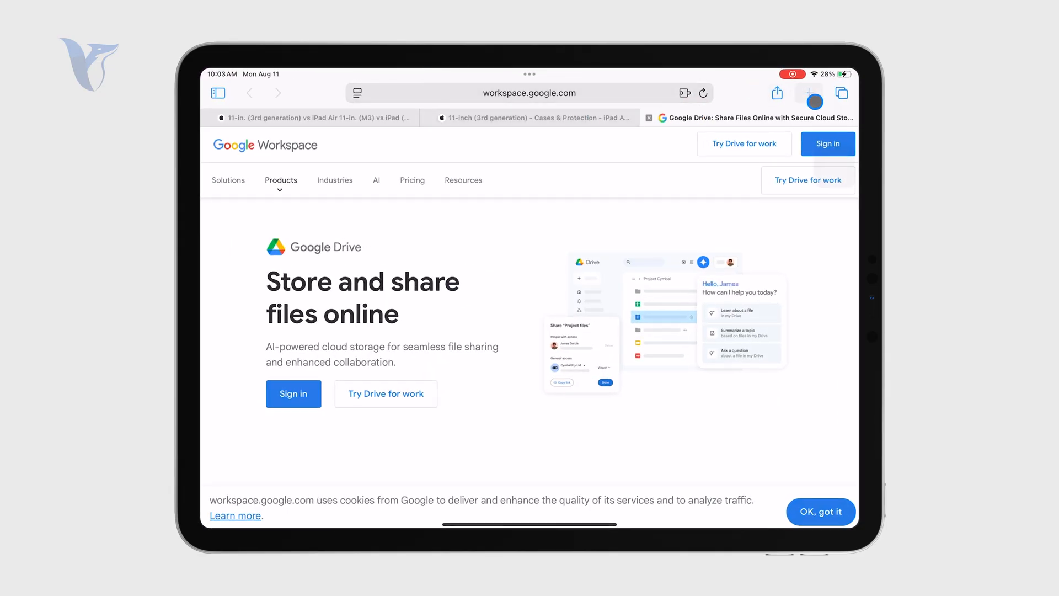
Step: In a new tab, search 'compare ipad models' and load Apple's Compare iPad models page
{"action": "left_click", "coordinate": [809, 92]}
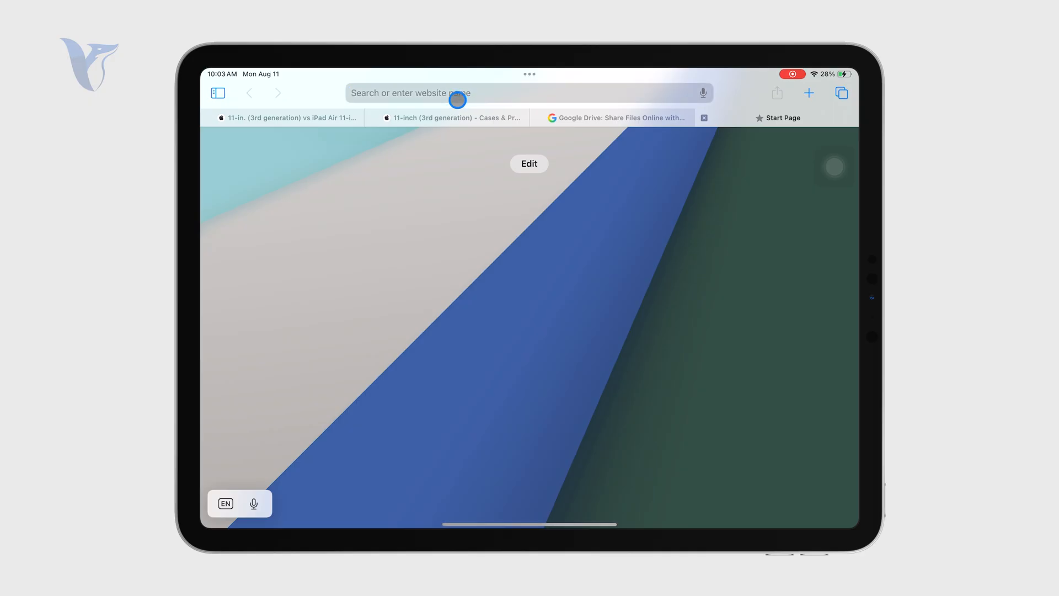
{"action": "type", "text": "compare ipad"}
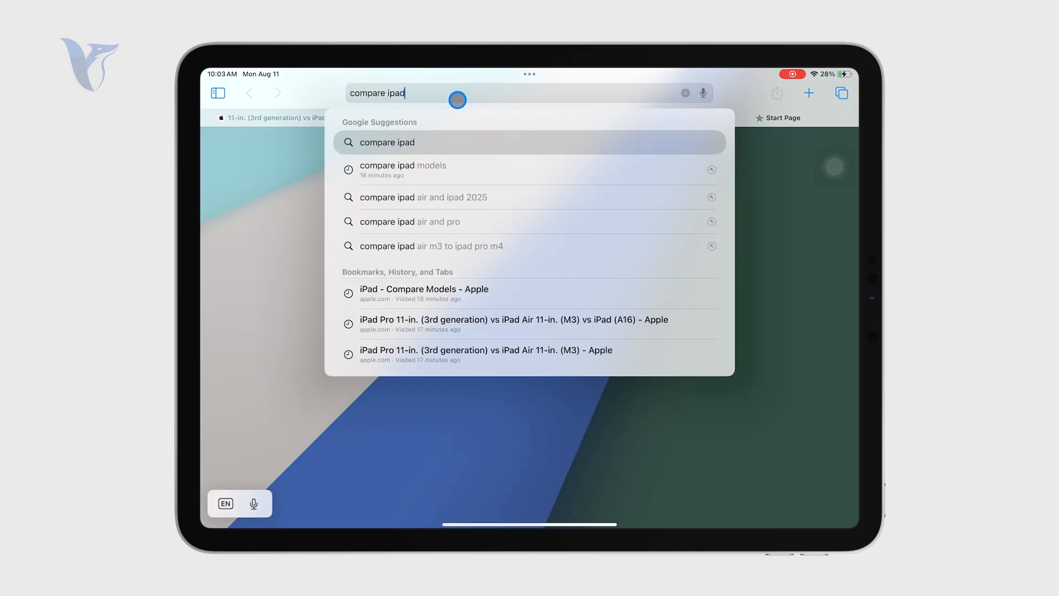
{"action": "left_click", "coordinate": [402, 170]}
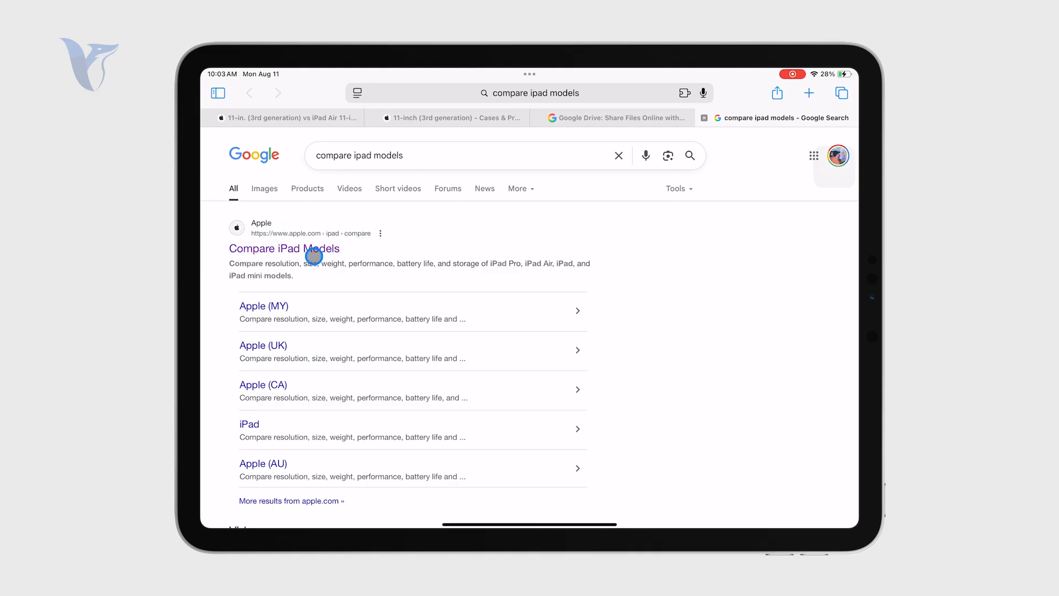
{"action": "left_click", "coordinate": [284, 248]}
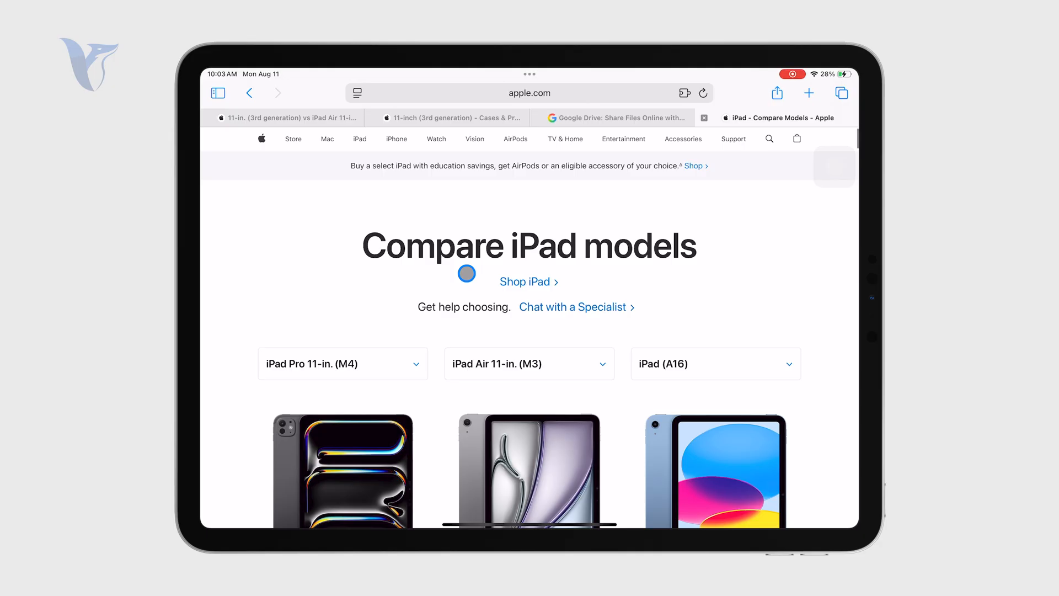
Step: Choose iPad Pro 11-in. (3rd generation) as the first model in the comparison
{"action": "scroll", "scroll_direction": "down", "scroll_amount": 3}
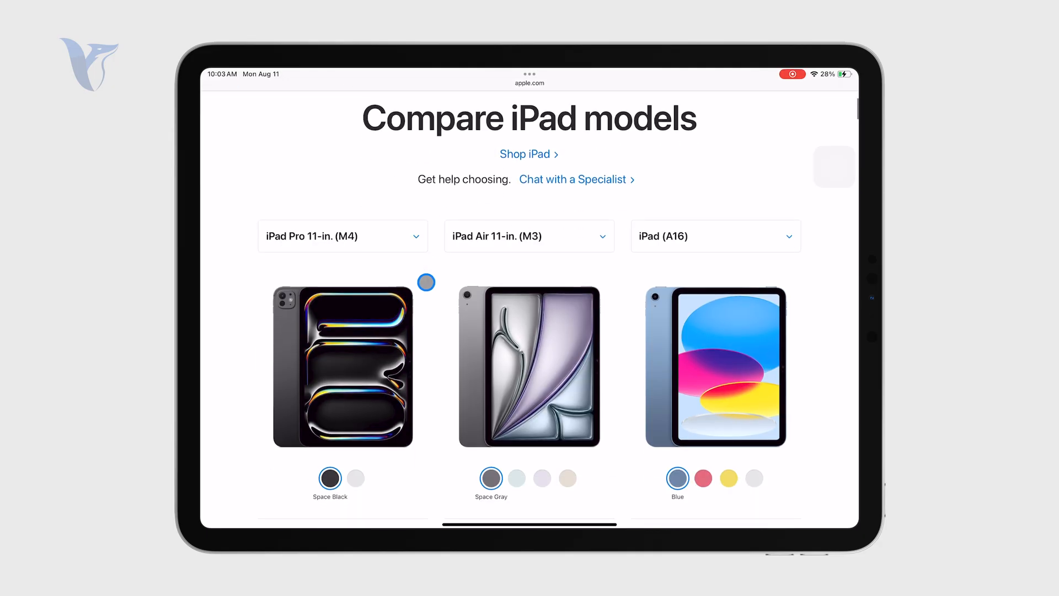
{"action": "left_click", "coordinate": [342, 236]}
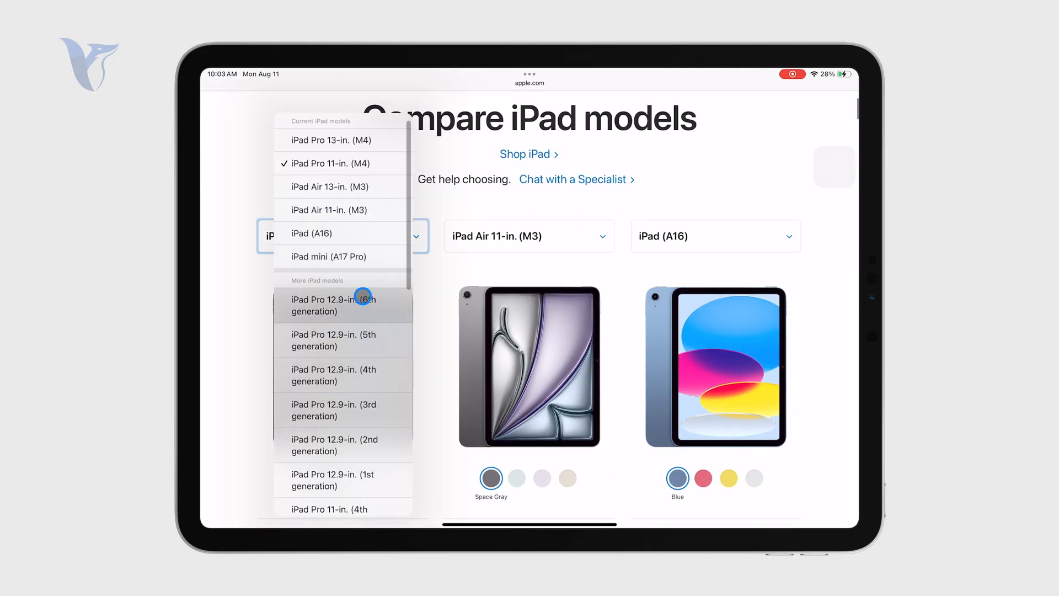
{"action": "scroll", "scroll_direction": "down", "scroll_amount": 3}
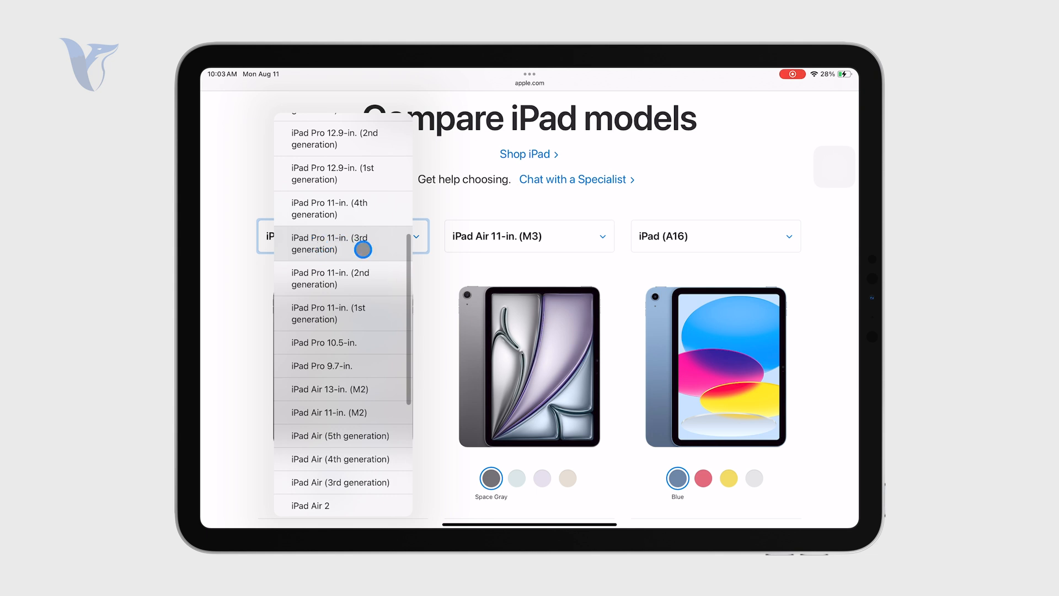
{"action": "left_click", "coordinate": [330, 243]}
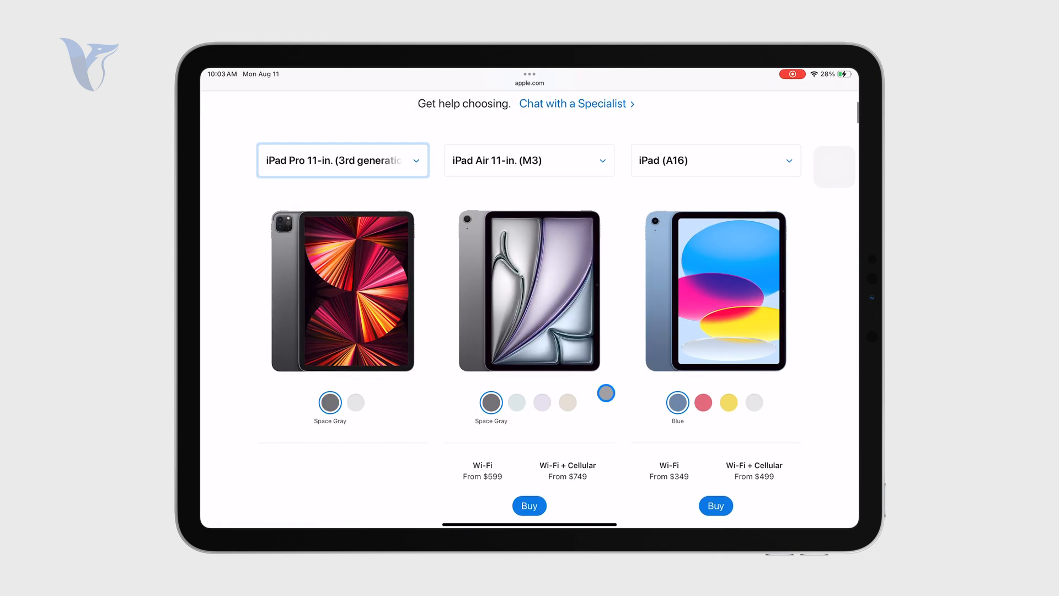
Step: Scroll through the Summary rows for chip, cameras, front camera and USB-C down to Display details
{"action": "scroll", "scroll_direction": "down", "scroll_amount": 3}
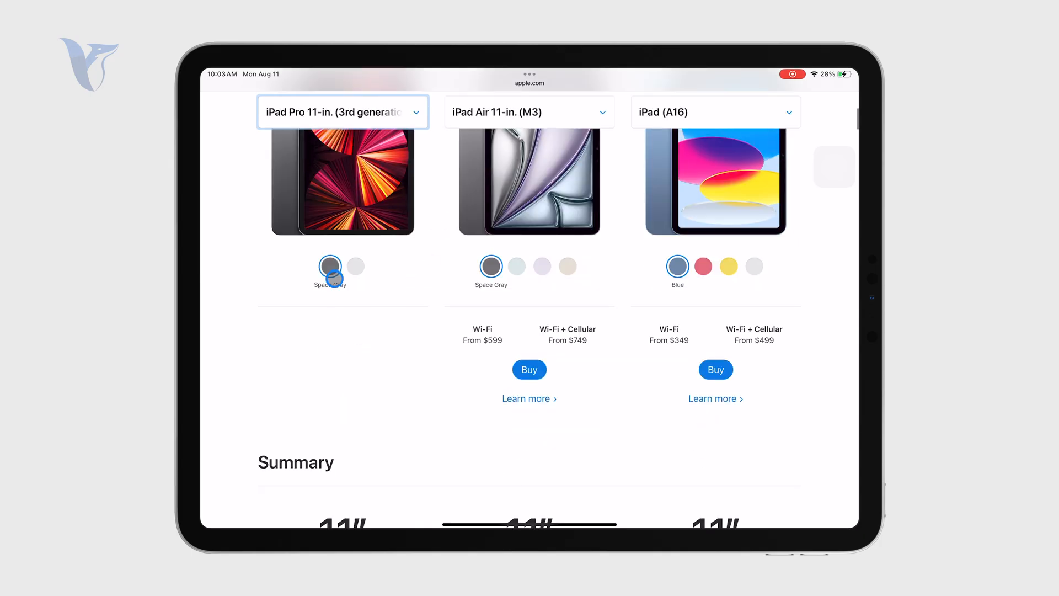
{"action": "scroll", "scroll_direction": "down", "scroll_amount": 3}
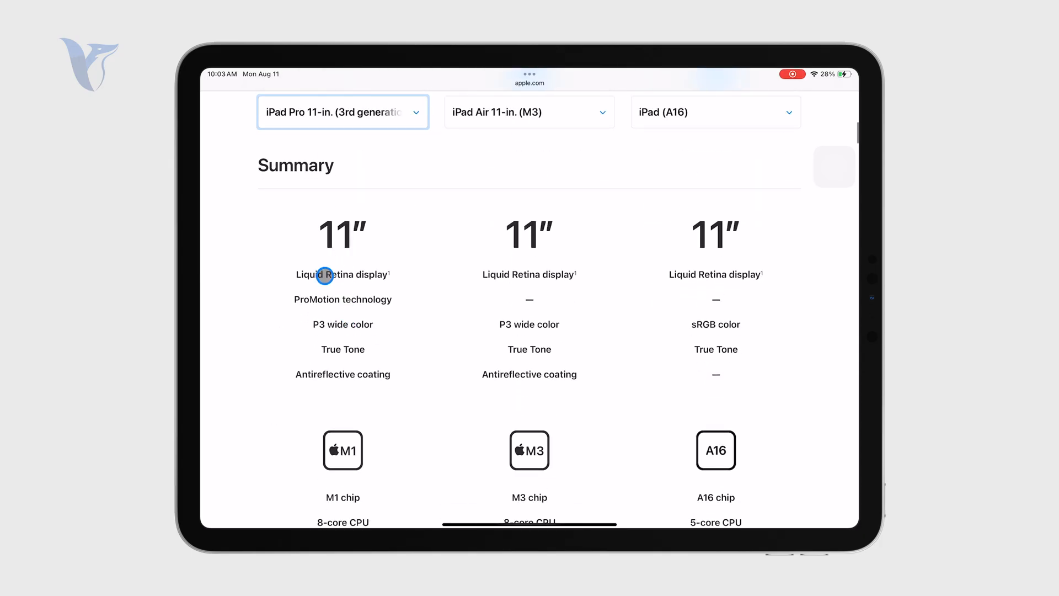
{"action": "mouse_move", "coordinate": [344, 246]}
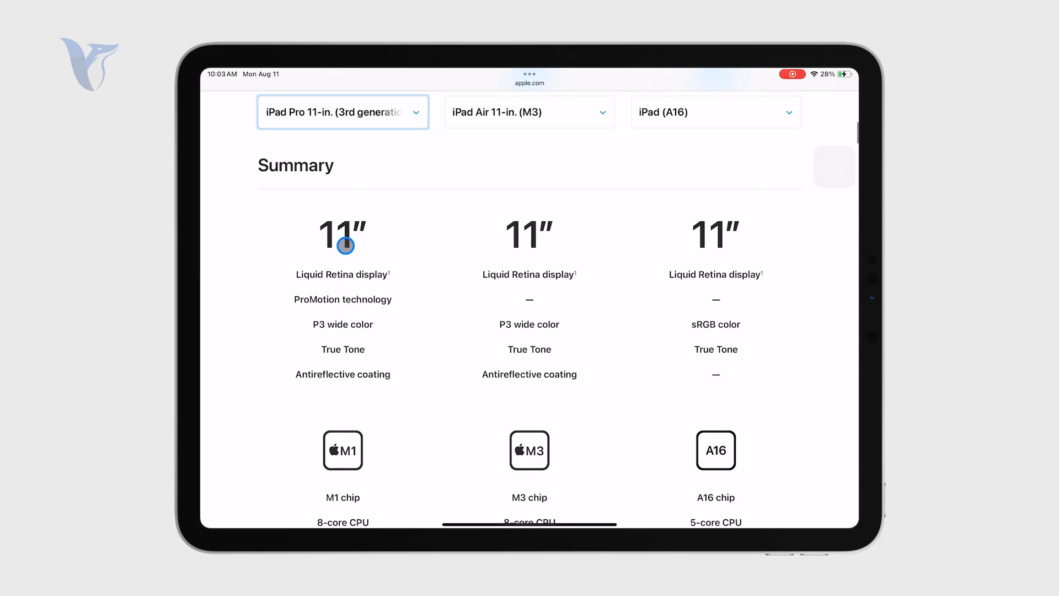
{"action": "mouse_move", "coordinate": [342, 254]}
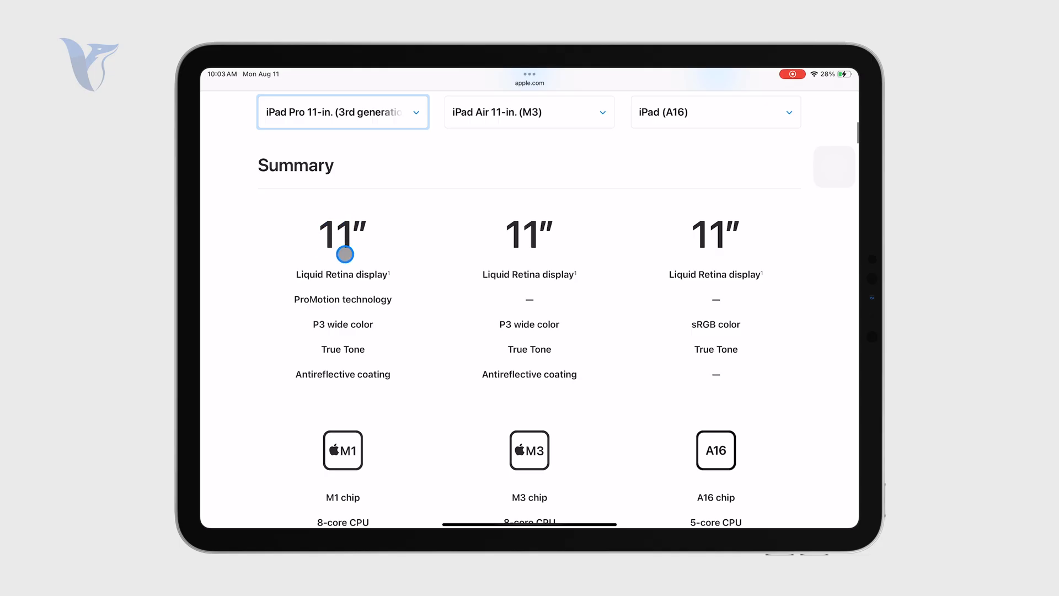
{"action": "scroll", "scroll_direction": "up", "scroll_amount": 3}
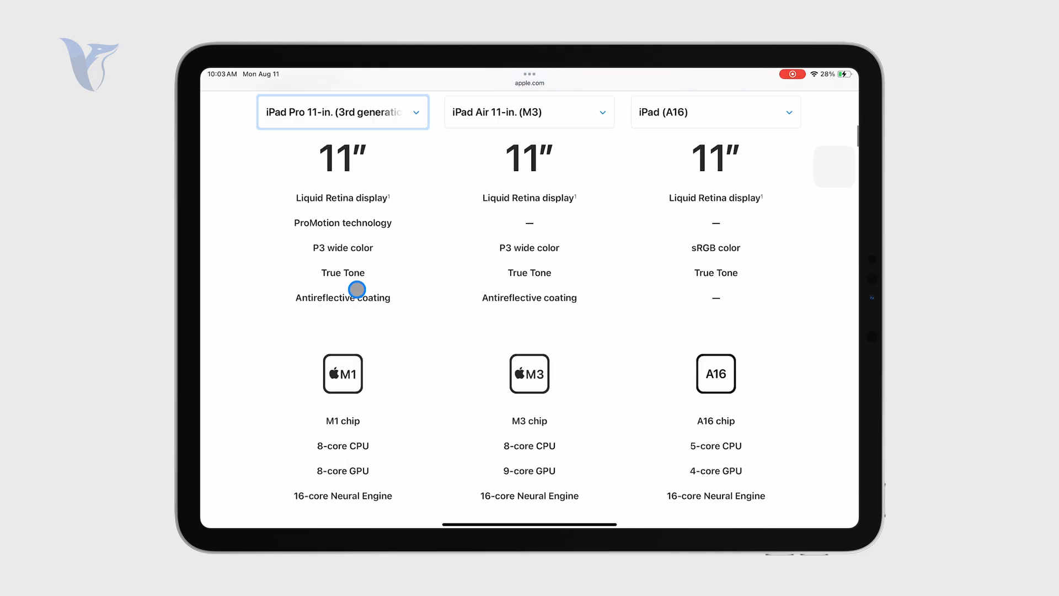
{"action": "scroll", "scroll_direction": "up", "scroll_amount": 3}
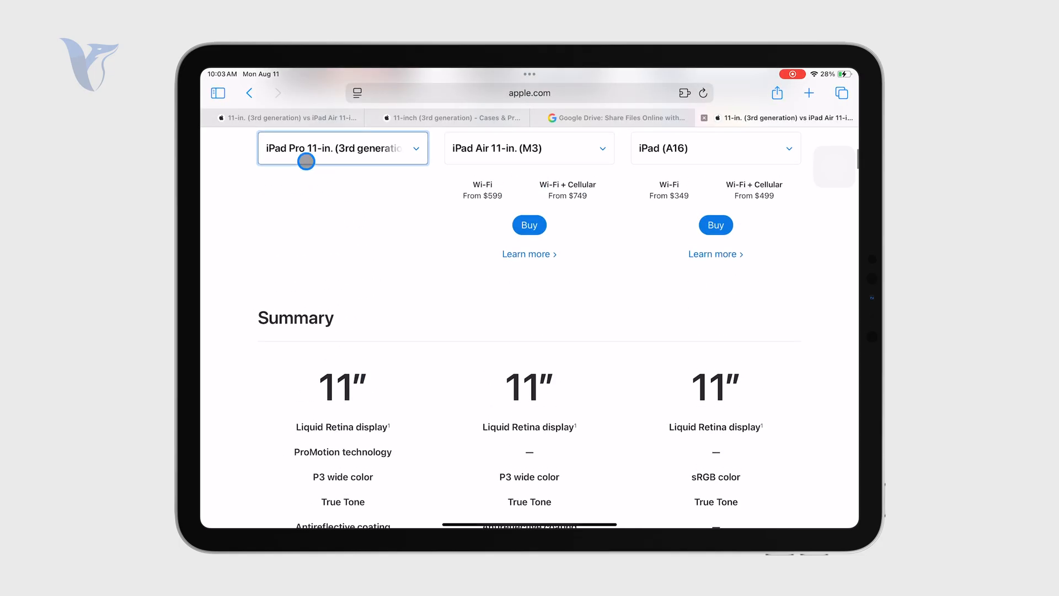
{"action": "scroll", "scroll_direction": "down", "scroll_amount": 3}
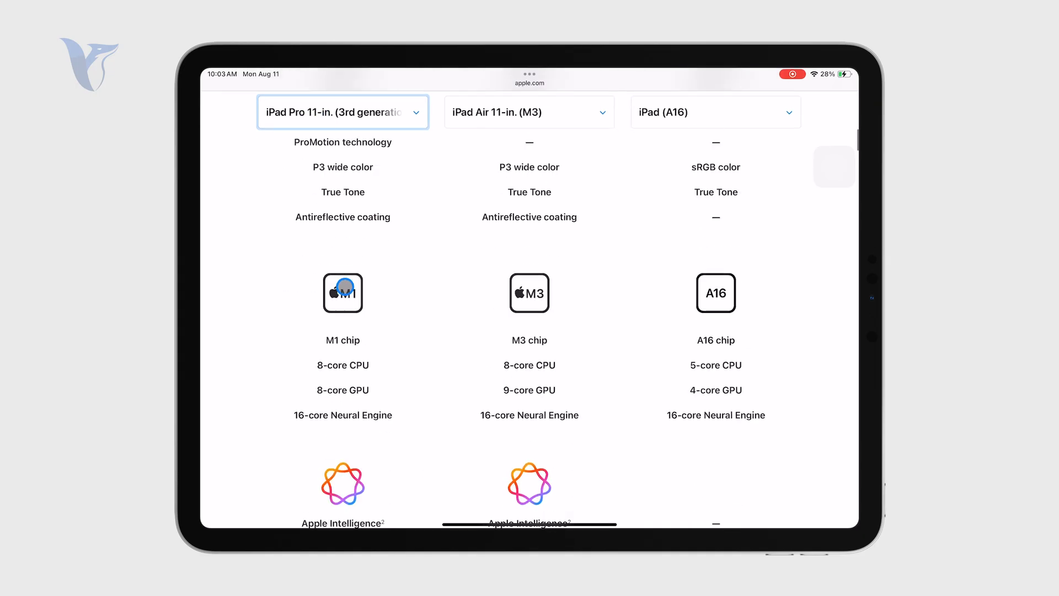
{"action": "scroll", "scroll_direction": "down", "scroll_amount": 3}
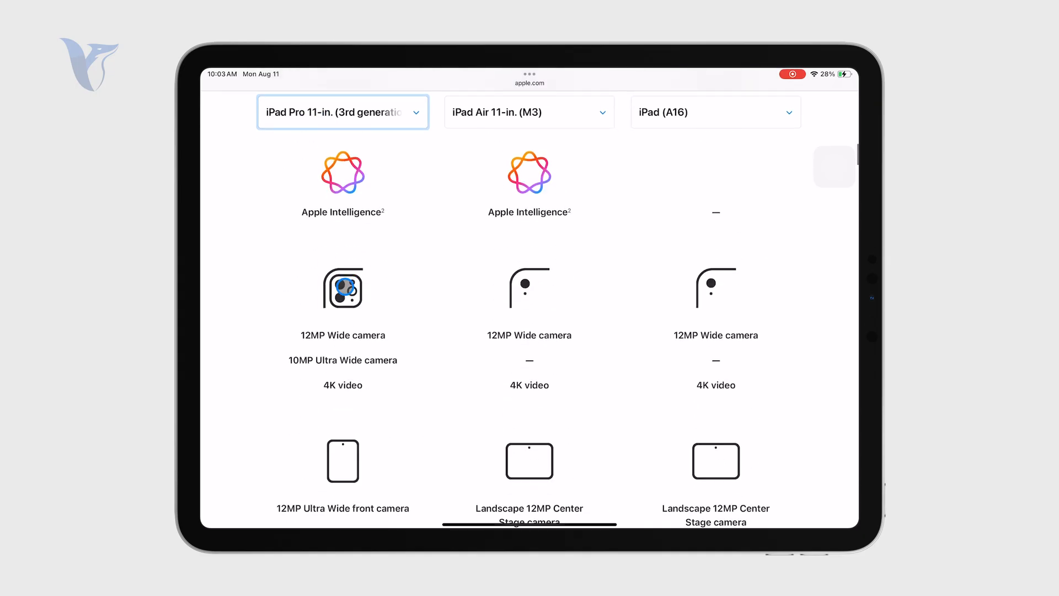
{"action": "scroll", "scroll_direction": "down", "scroll_amount": 3}
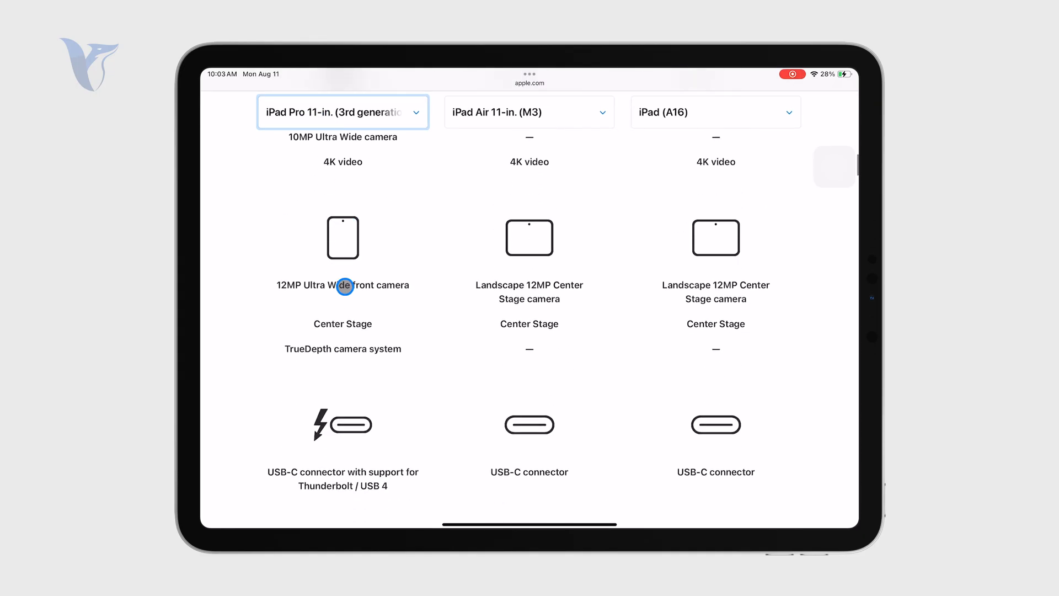
{"action": "scroll", "scroll_direction": "down", "scroll_amount": 3}
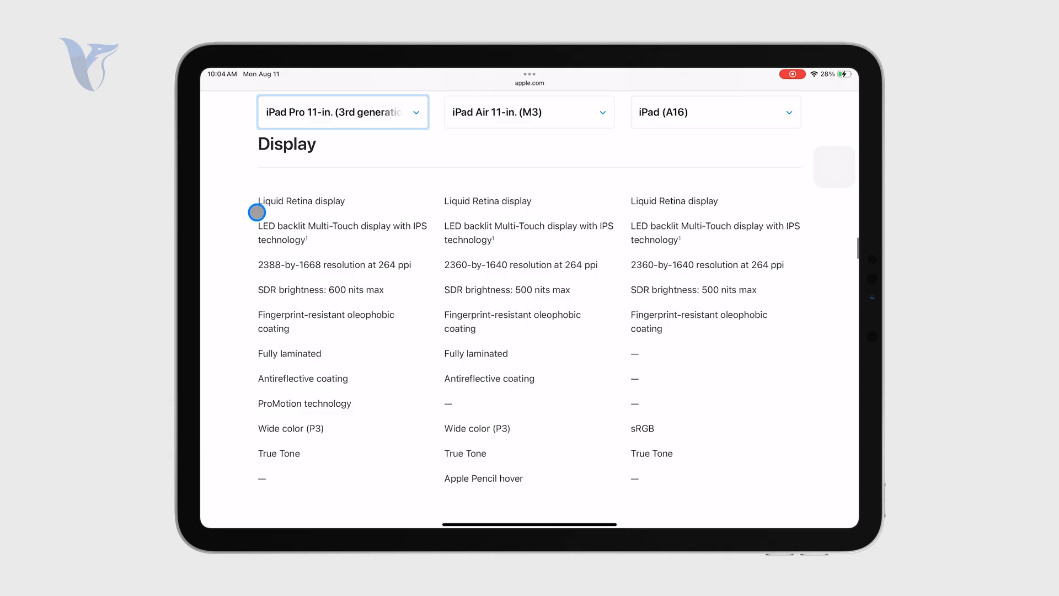
{"action": "mouse_move", "coordinate": [255, 271]}
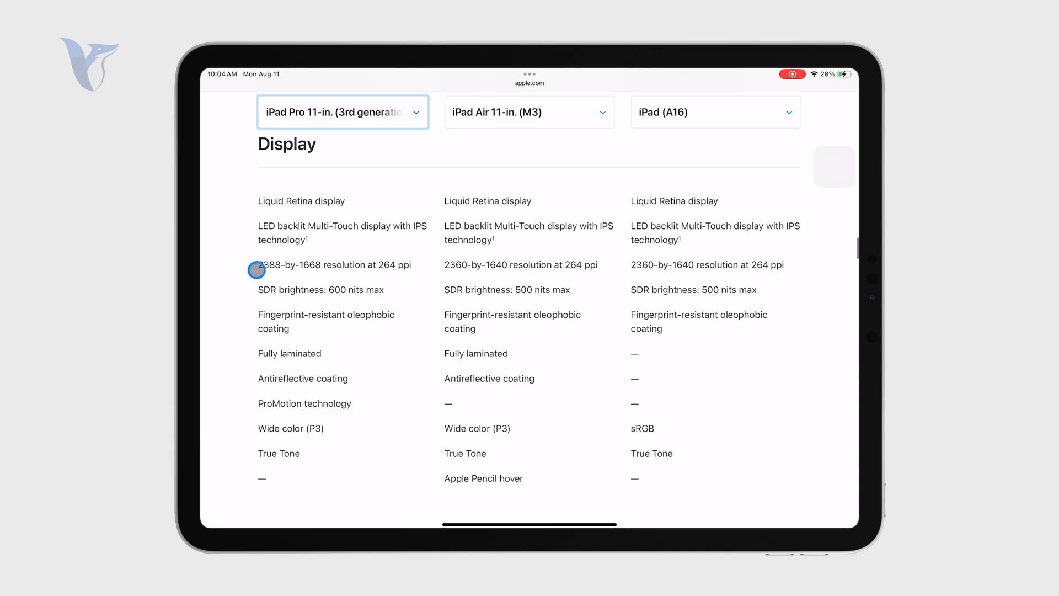
{"action": "mouse_move", "coordinate": [272, 345]}
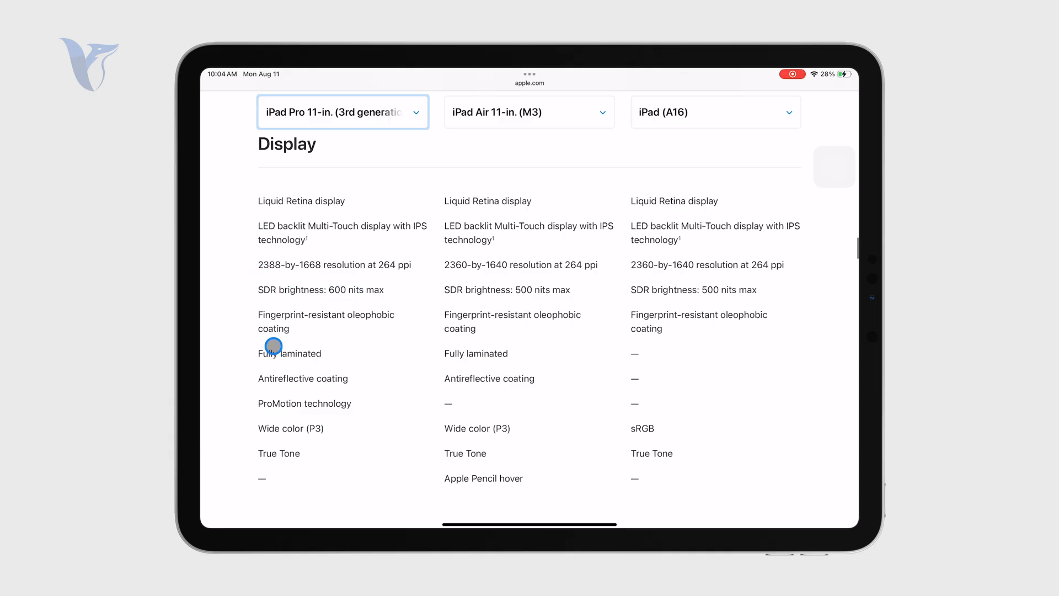
{"action": "mouse_move", "coordinate": [296, 377]}
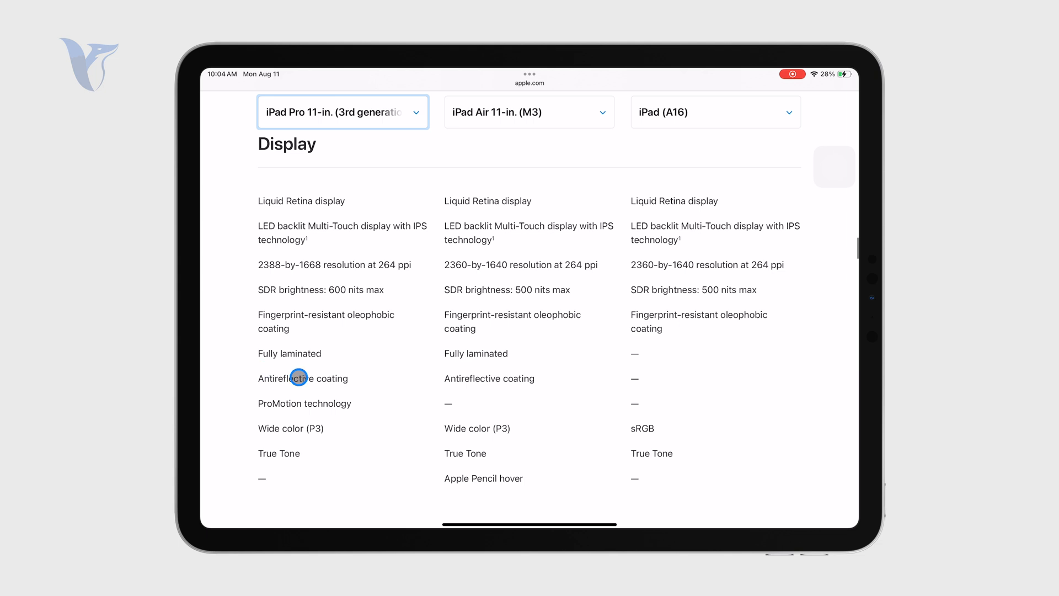
{"action": "mouse_move", "coordinate": [290, 428]}
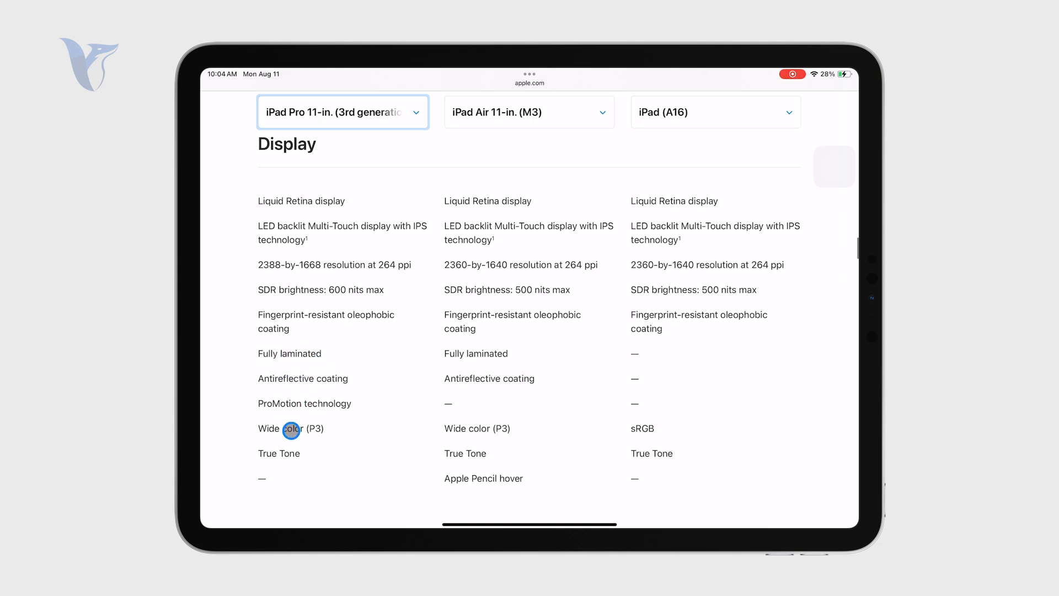
{"action": "mouse_move", "coordinate": [293, 412]}
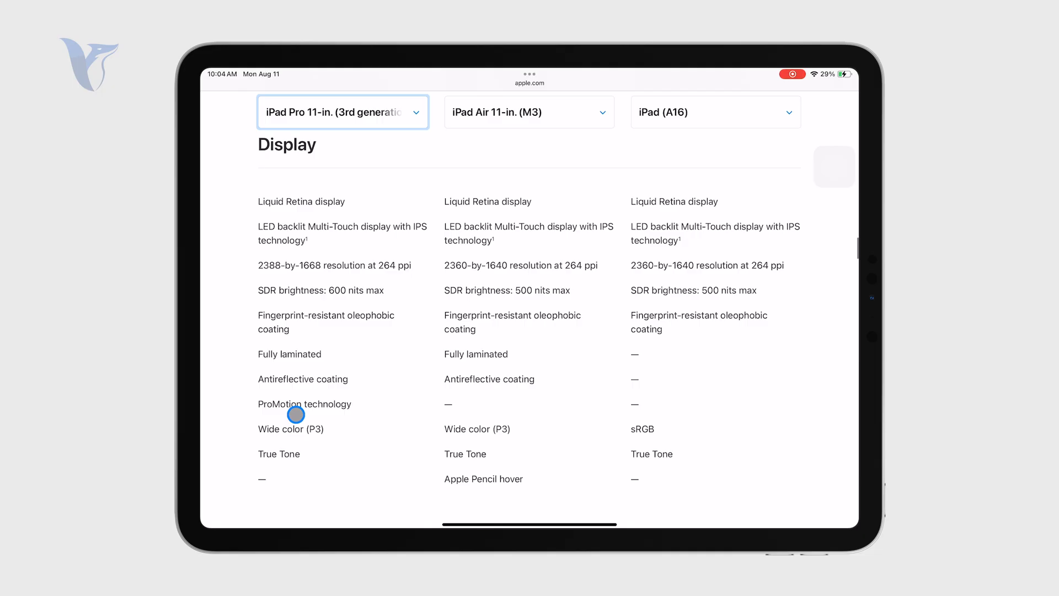
Step: Review the iPad Pro's 2388-by-1668, 600-nit Display rows, then move down to Apple Pencil and keyboard support
{"action": "scroll", "scroll_direction": "down", "scroll_amount": 3}
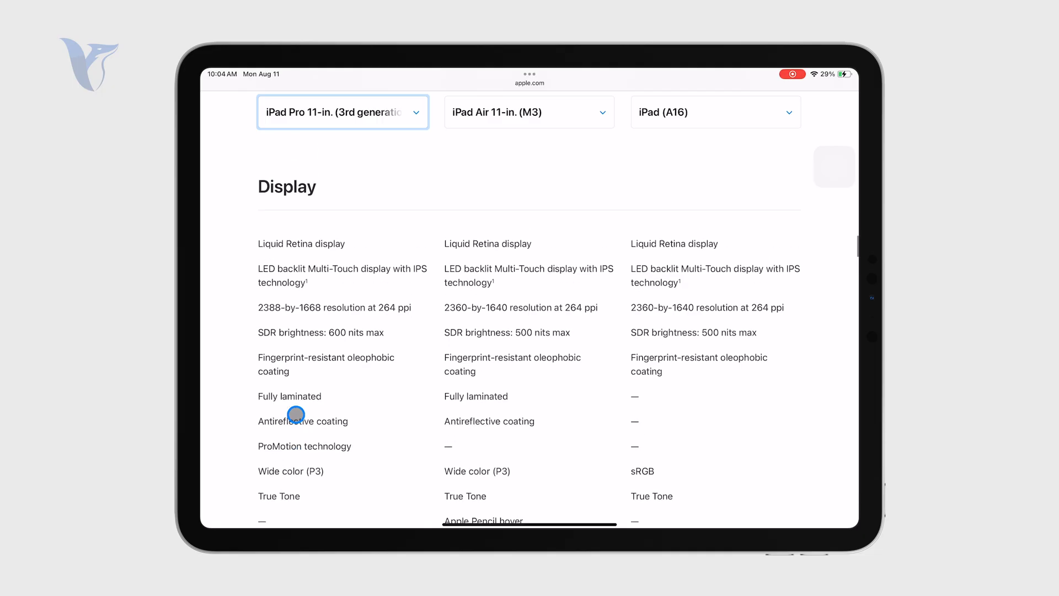
{"action": "scroll", "scroll_direction": "down", "scroll_amount": 3}
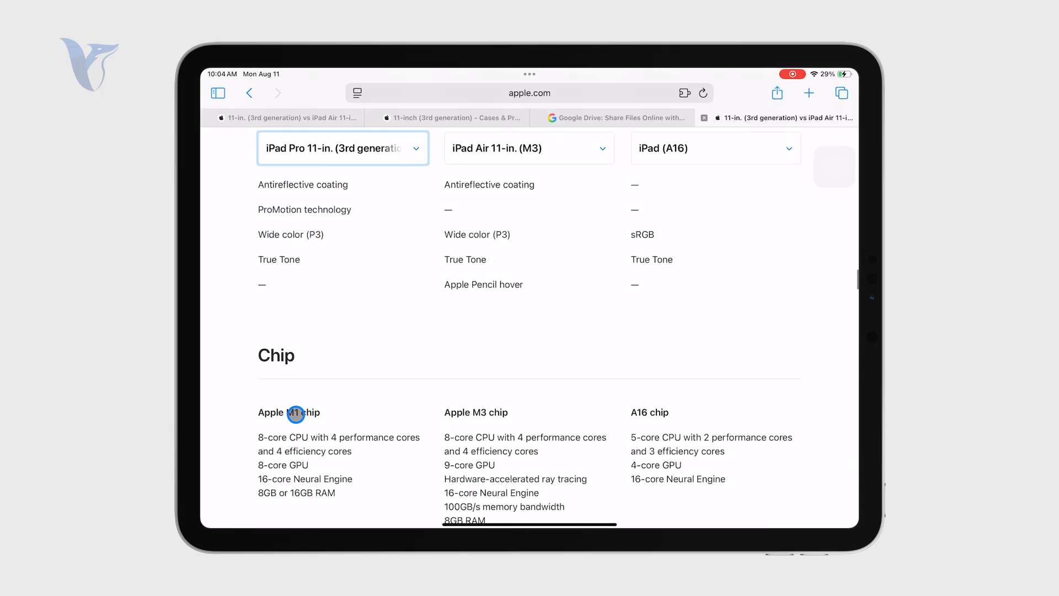
{"action": "scroll", "scroll_direction": "up", "scroll_amount": 3}
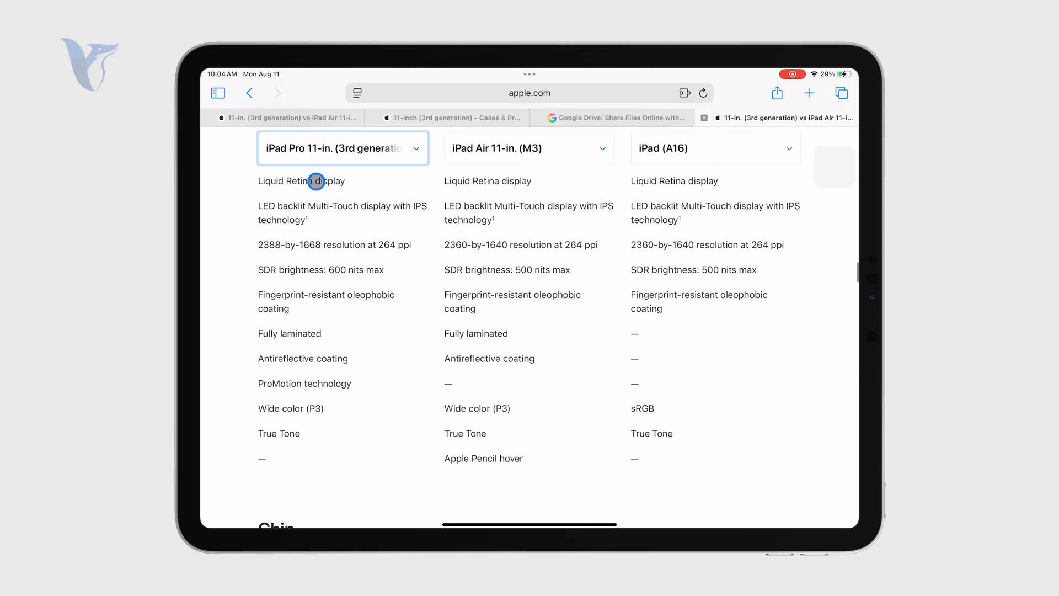
{"action": "mouse_move", "coordinate": [329, 206]}
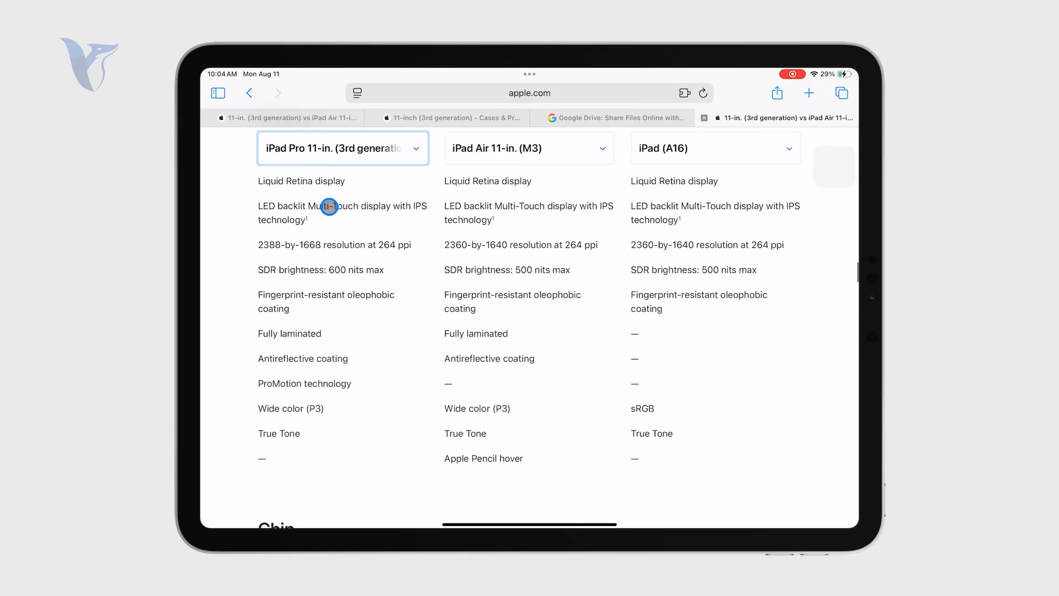
{"action": "scroll", "scroll_direction": "down", "scroll_amount": 3}
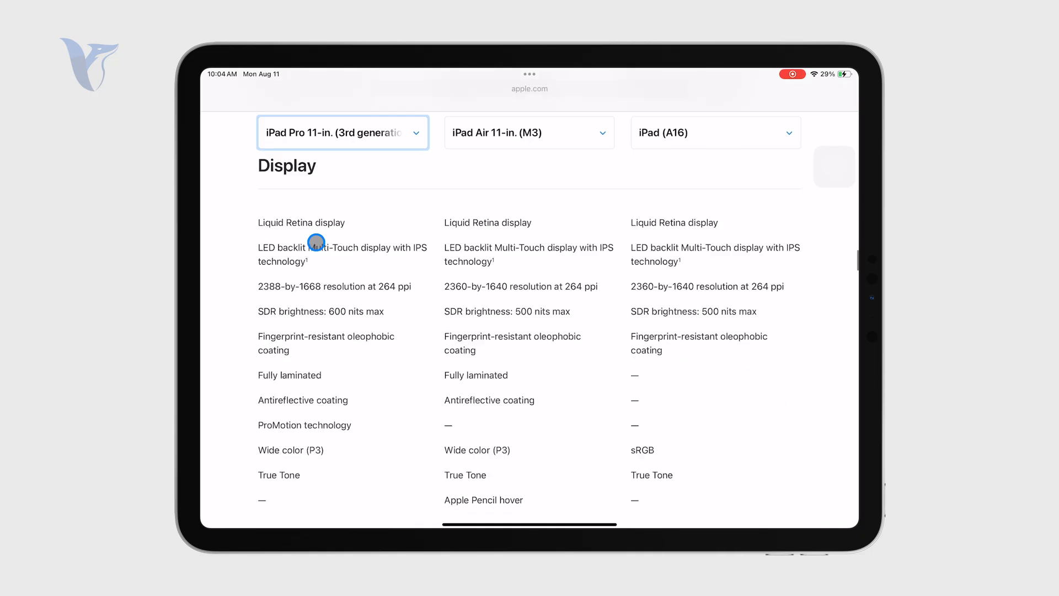
{"action": "scroll", "scroll_direction": "down", "scroll_amount": 3}
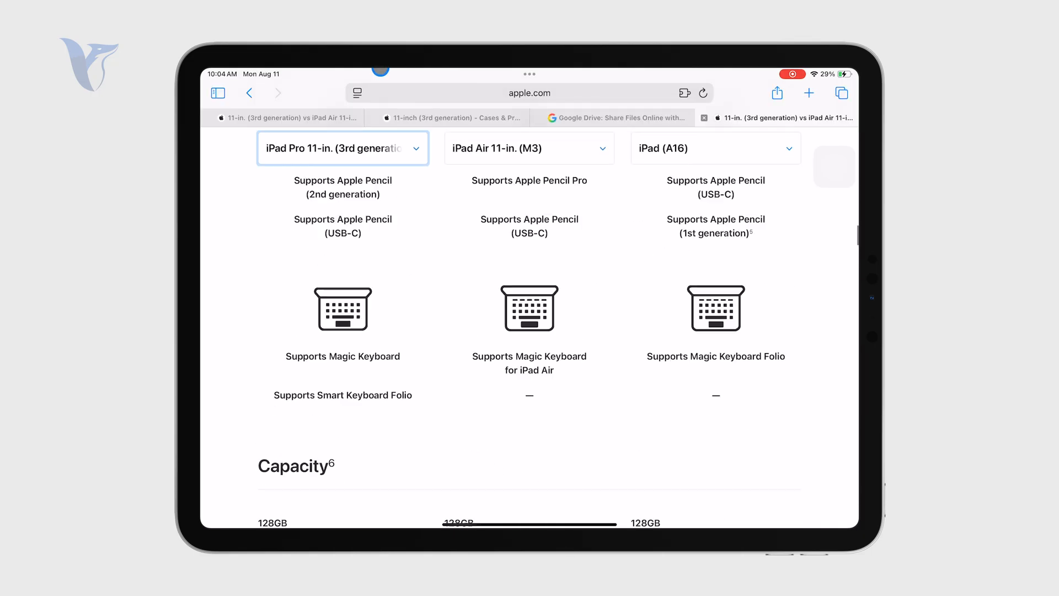
Step: Scroll back to the top showing the three compared iPads with their color options
{"action": "scroll", "scroll_direction": "up", "scroll_amount": 3}
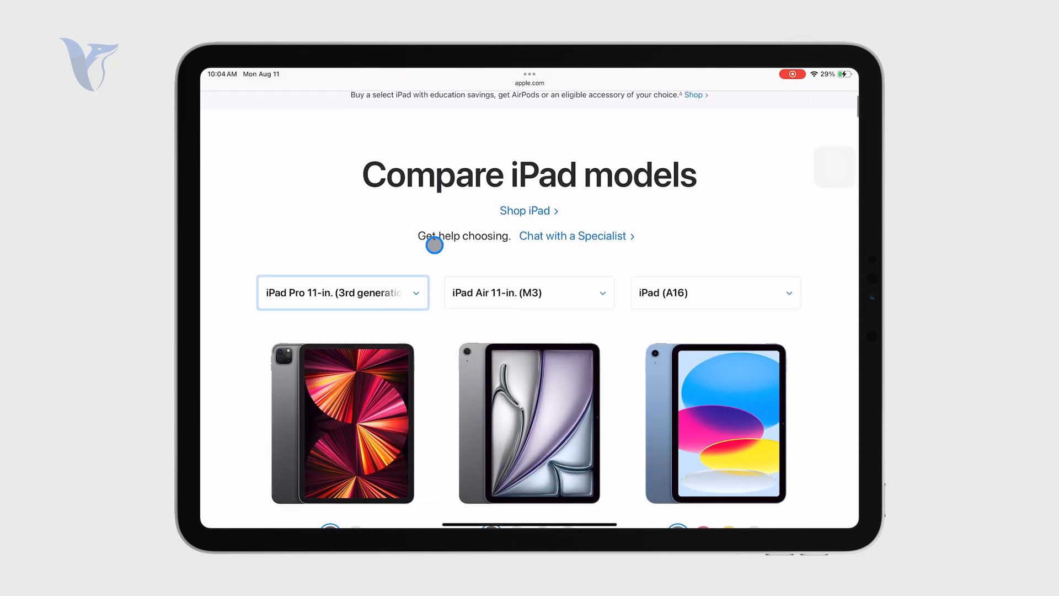
{"action": "scroll", "scroll_direction": "up", "scroll_amount": 3}
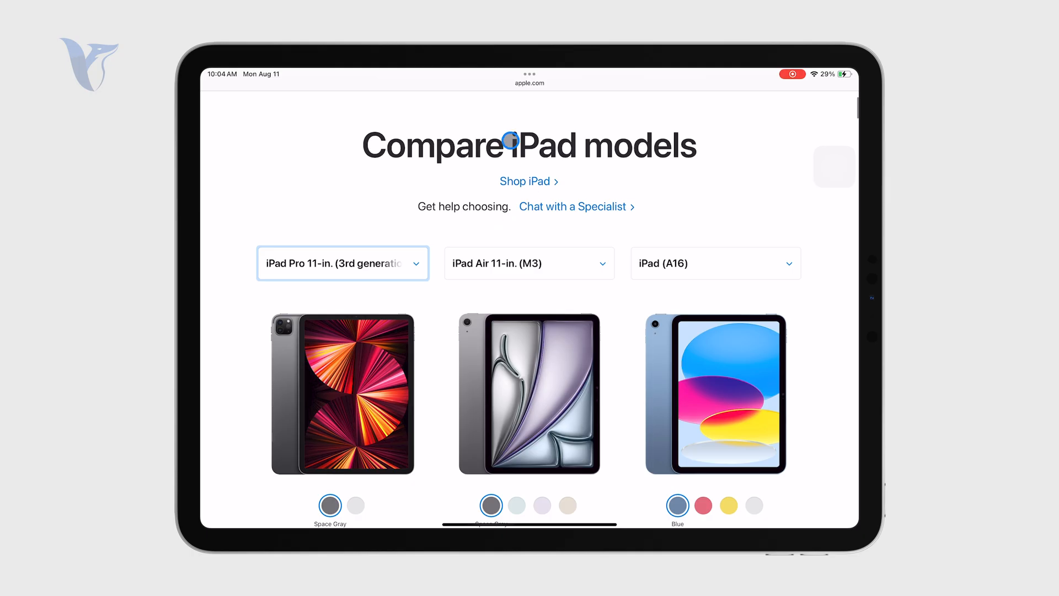
{"action": "mouse_move", "coordinate": [436, 278]}
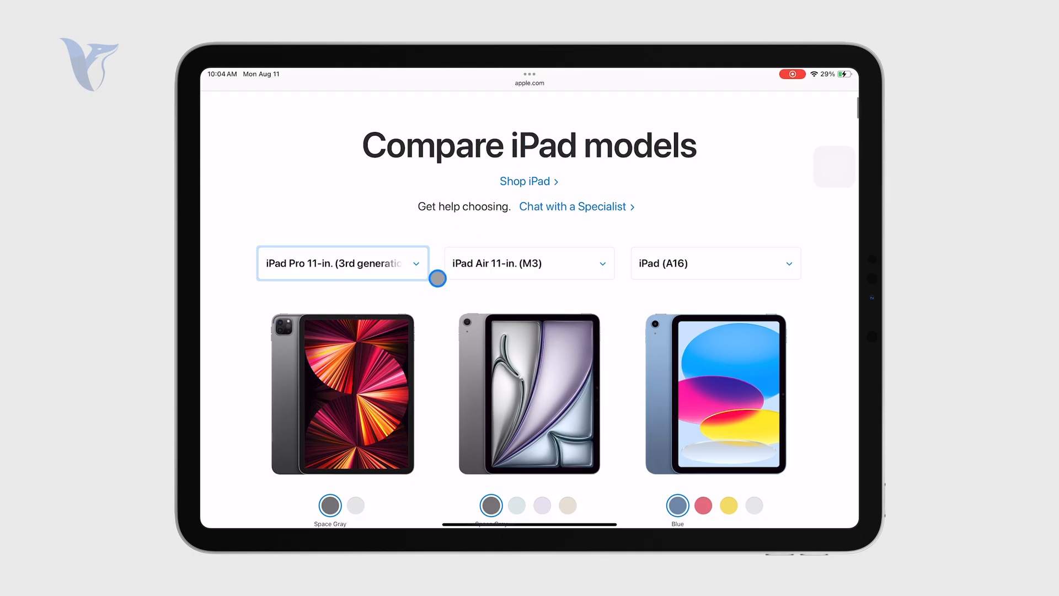
{"action": "mouse_move", "coordinate": [402, 407]}
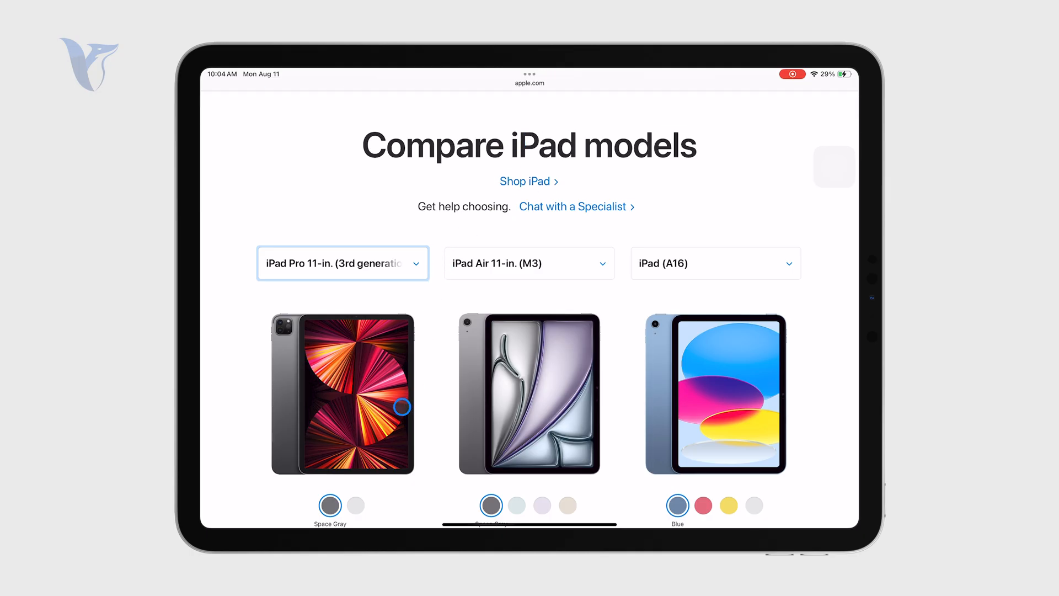